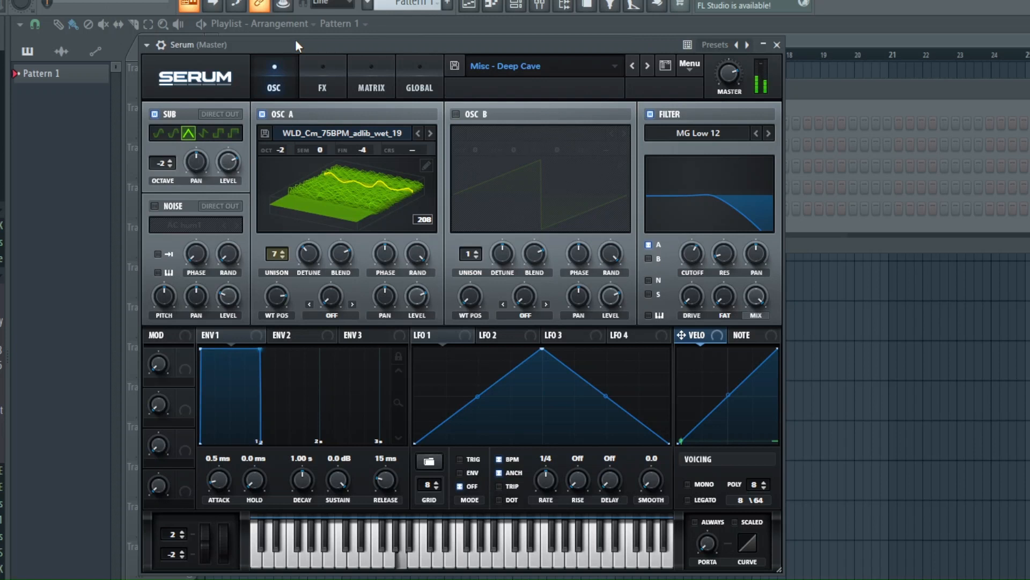
- Reset Serum to its blank Init preset before importing the vocal sample
left_click(741, 499)
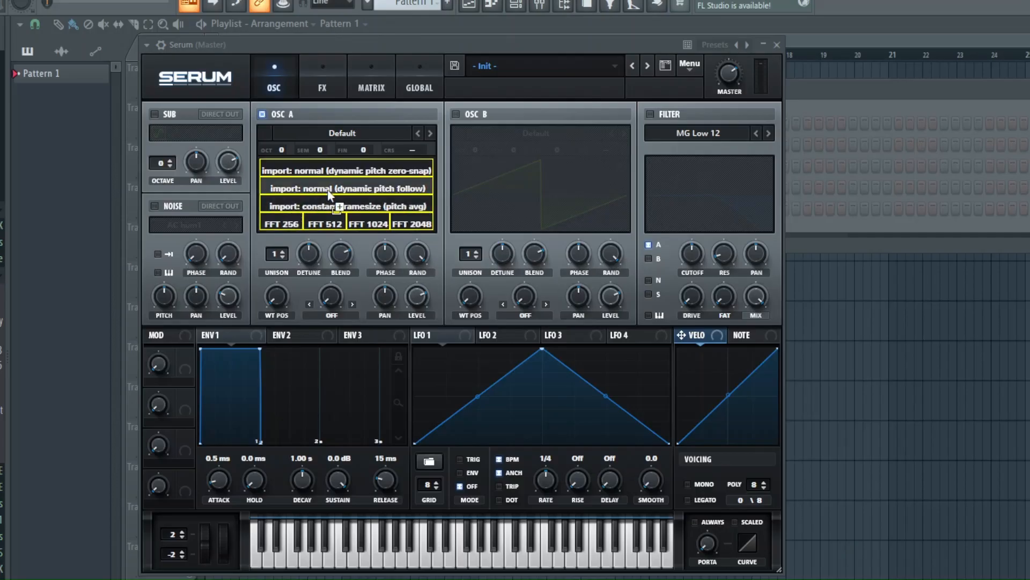
- Import WLD_Cm_75BPM_adlib_wet_19 into OSC A at octave -2 with 7 unison voices
left_click(343, 206)
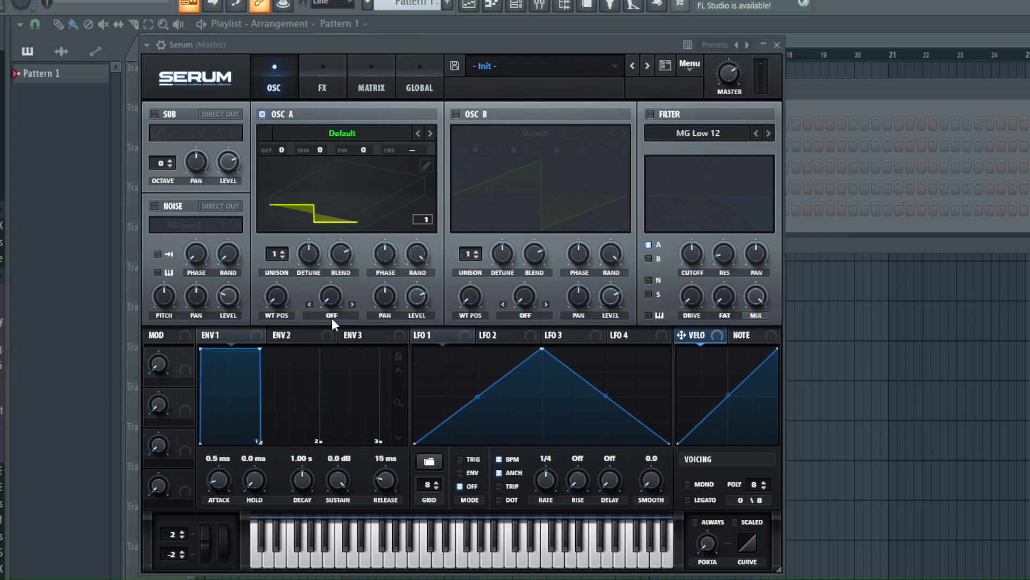
left_click(429, 133)
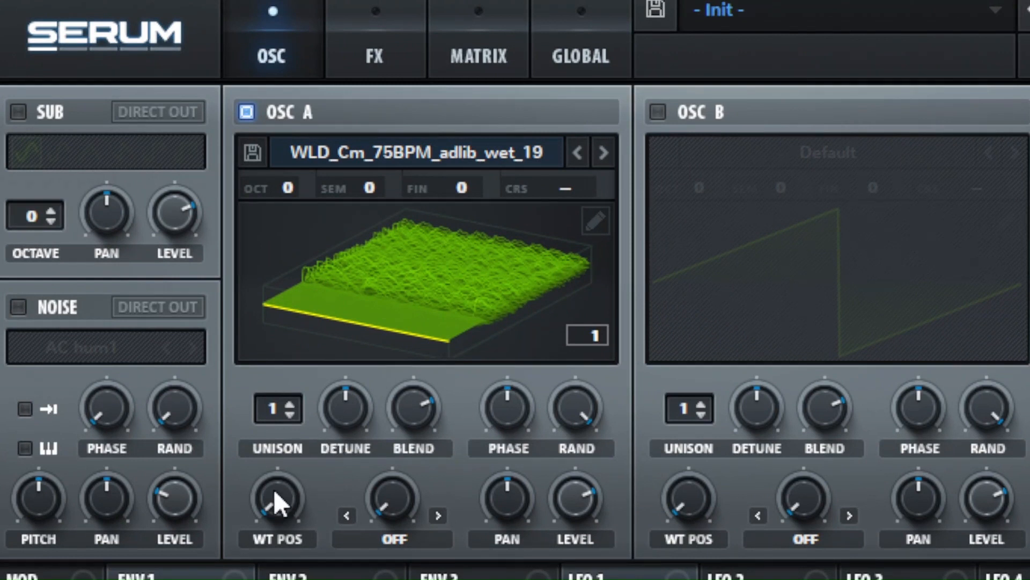
mouse_move(299, 520)
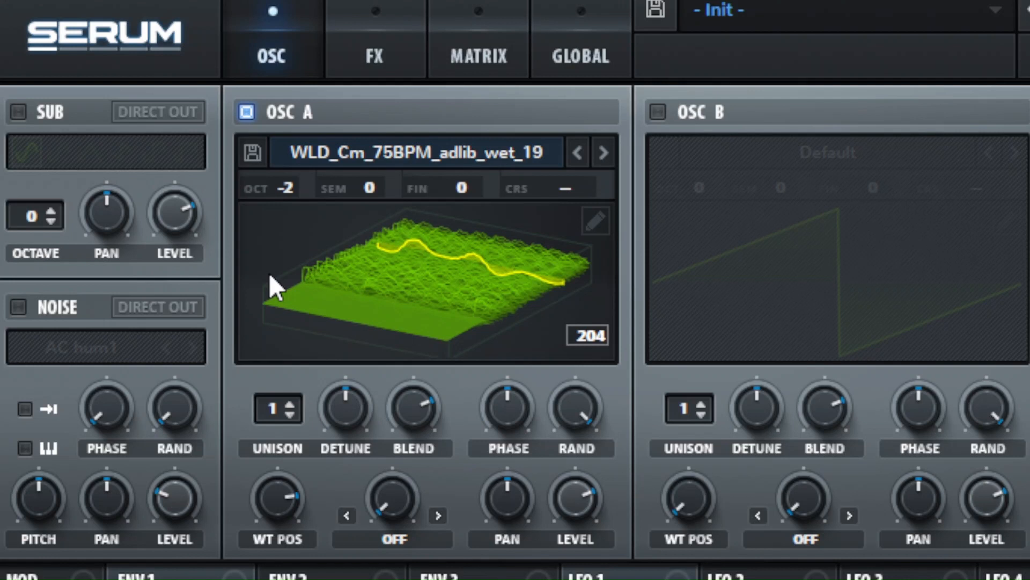
mouse_move(301, 408)
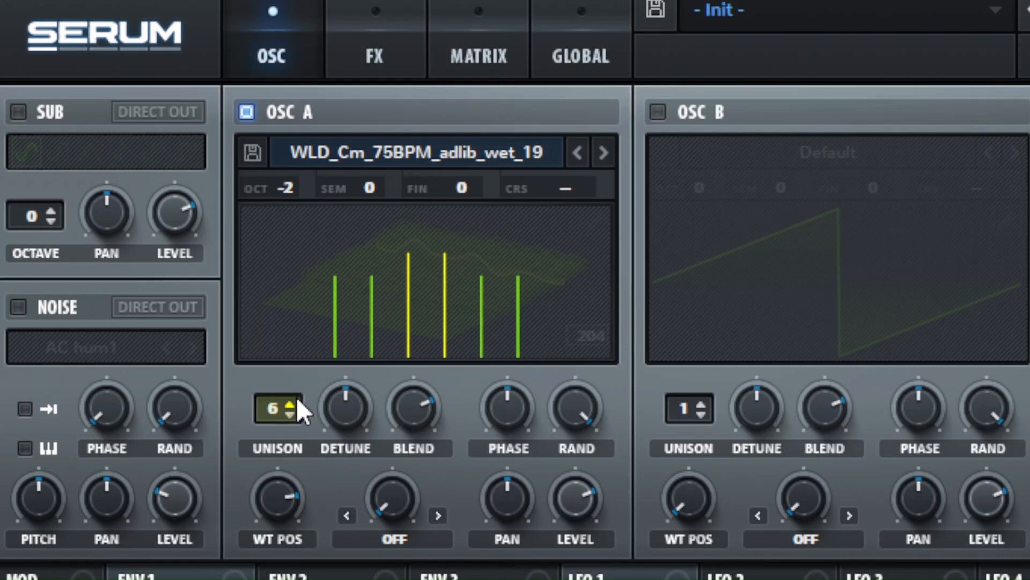
left_click(293, 401)
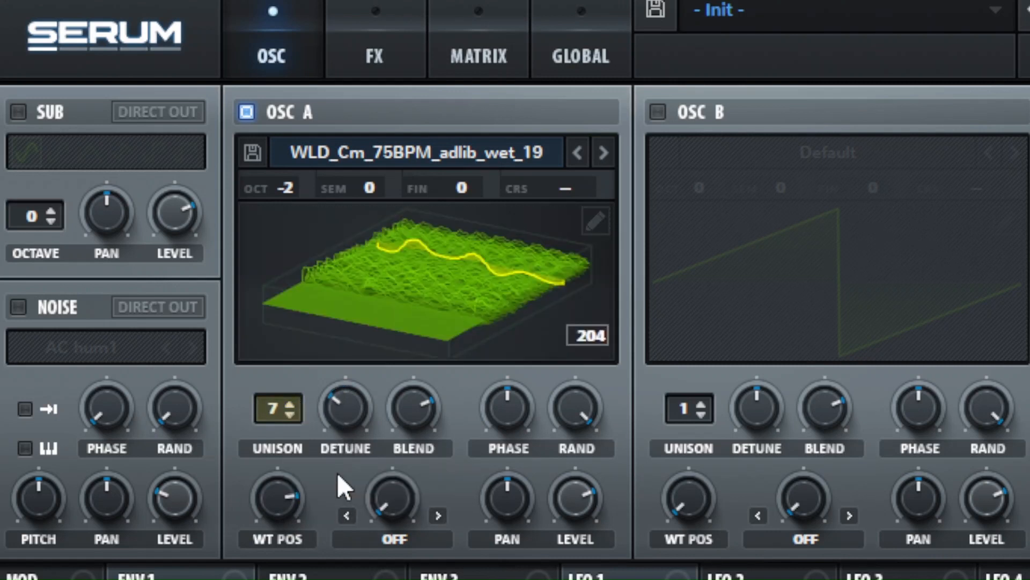
mouse_move(368, 362)
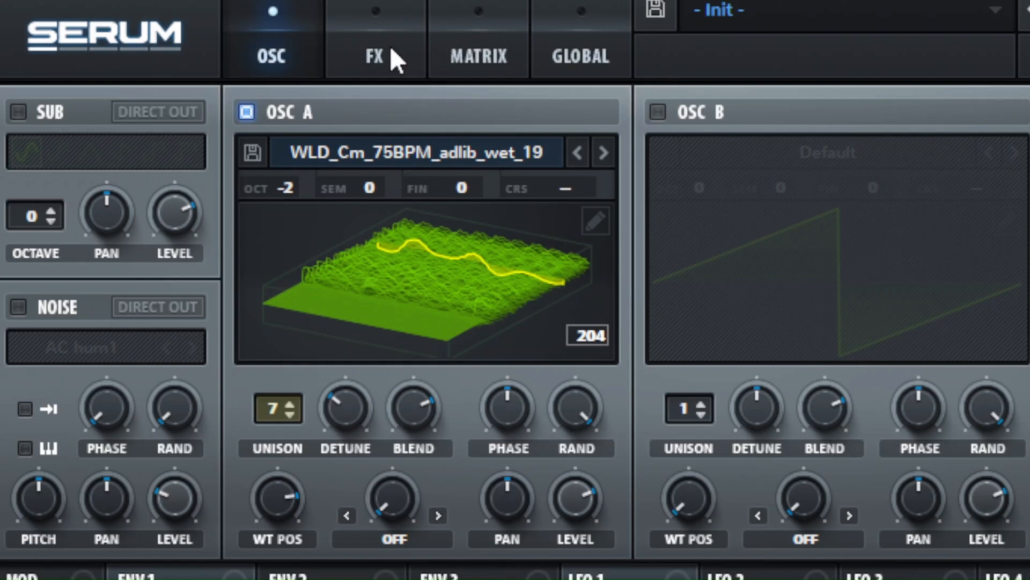
- Enable a delay at 54% wet and a hall reverb at 38% wet in the effects rack
left_click(374, 56)
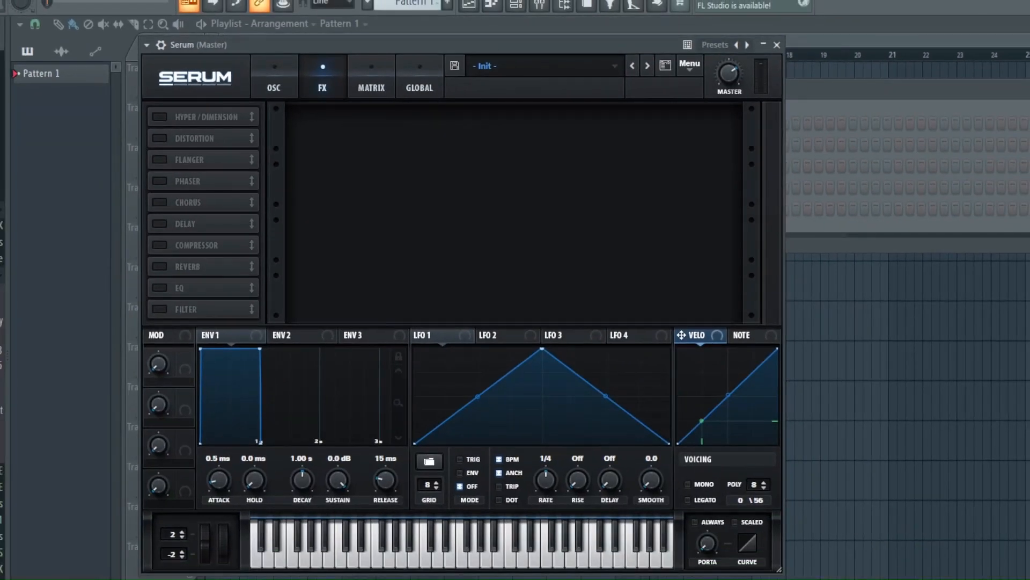
mouse_move(282, 102)
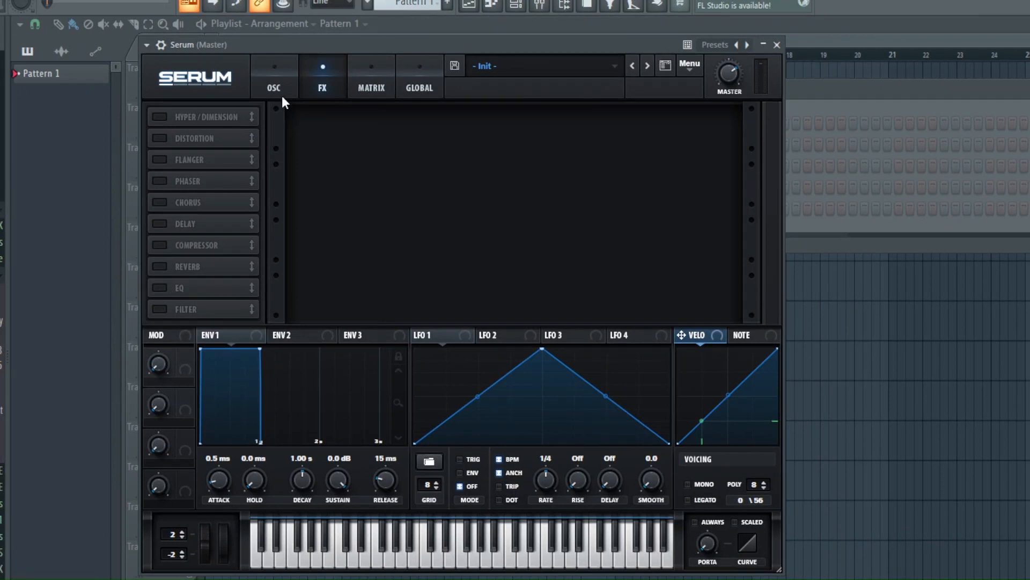
mouse_move(161, 226)
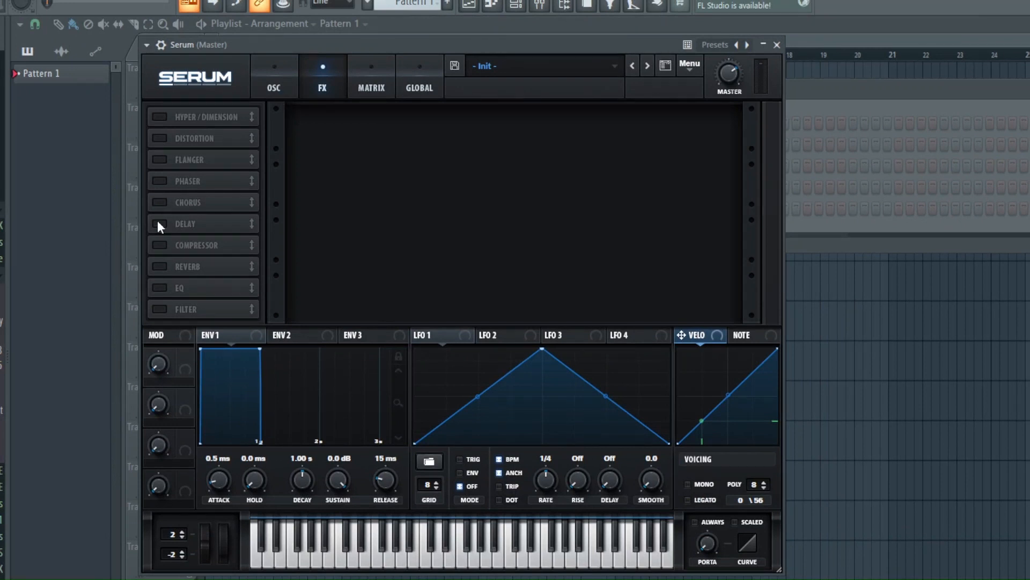
left_click(159, 223)
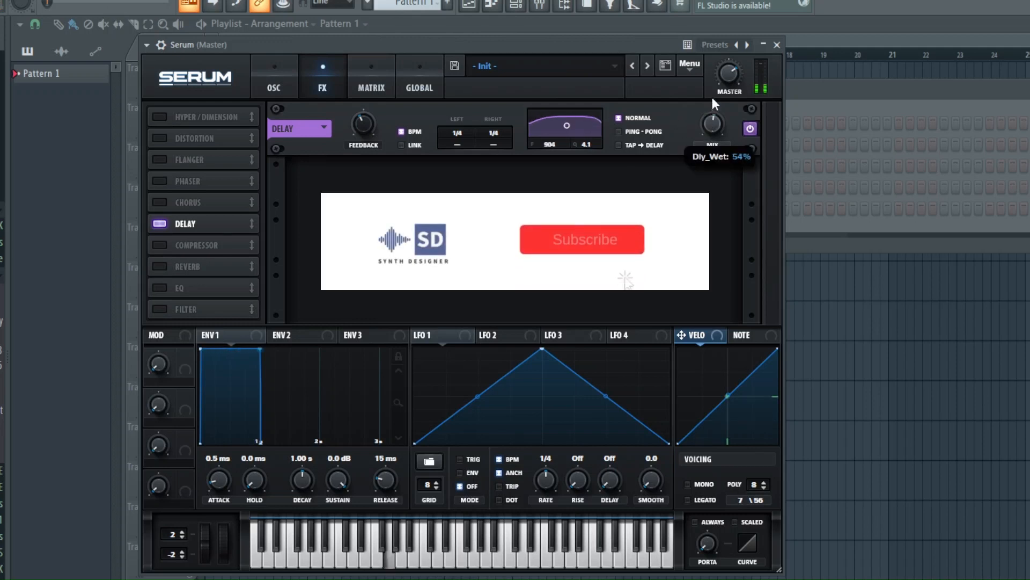
mouse_move(364, 124)
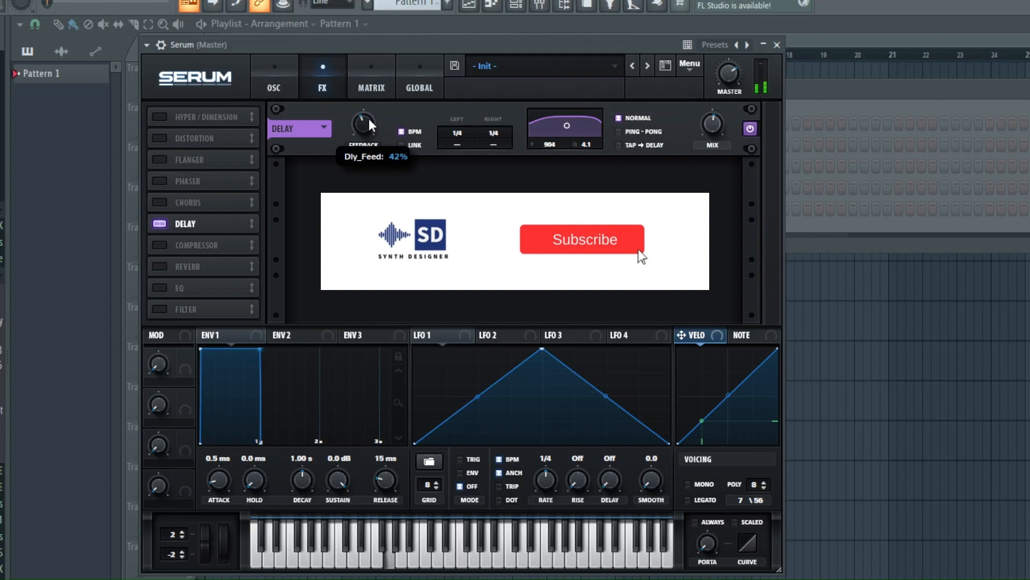
left_click(186, 266)
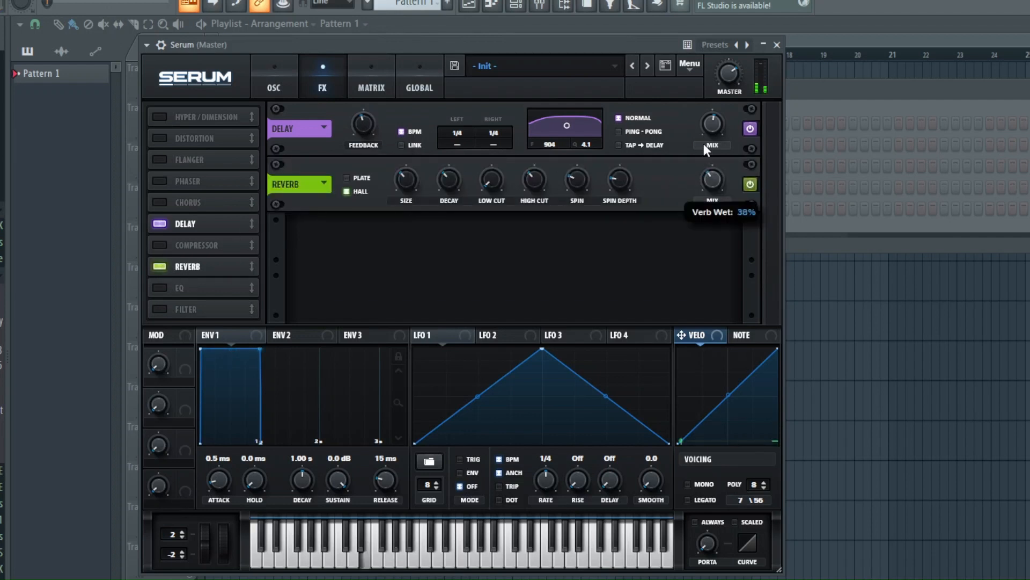
mouse_move(446, 183)
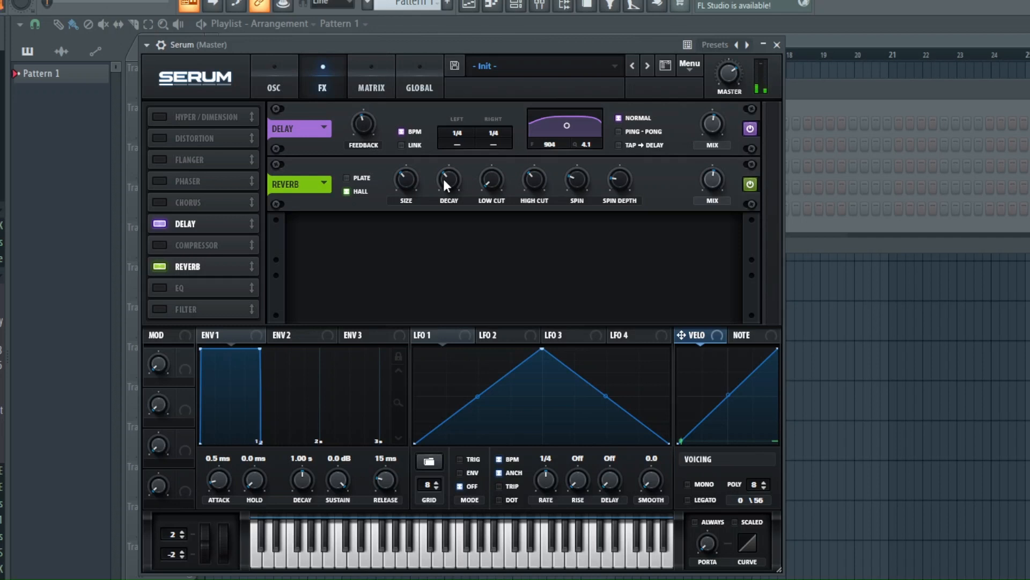
mouse_move(492, 179)
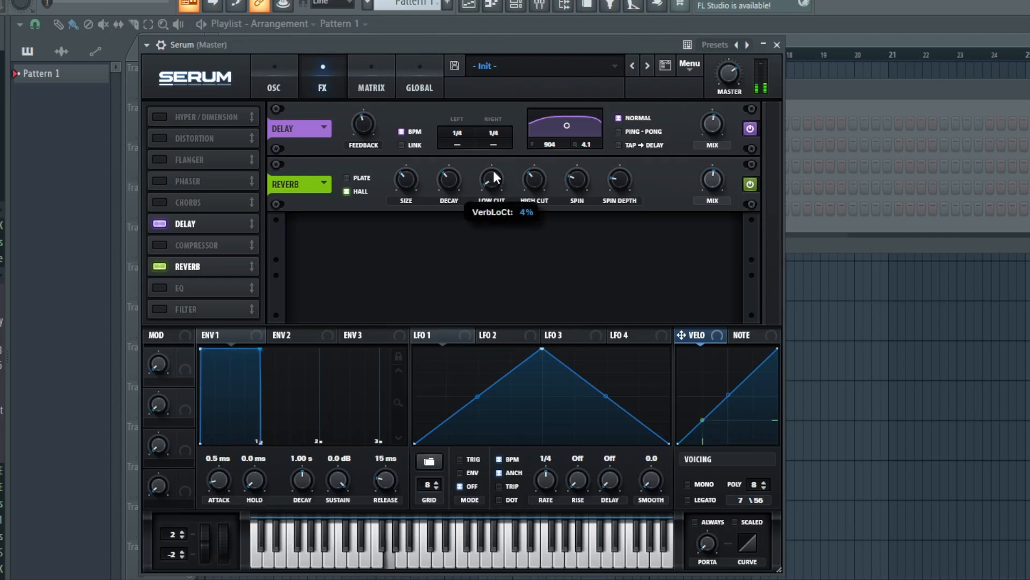
mouse_move(338, 134)
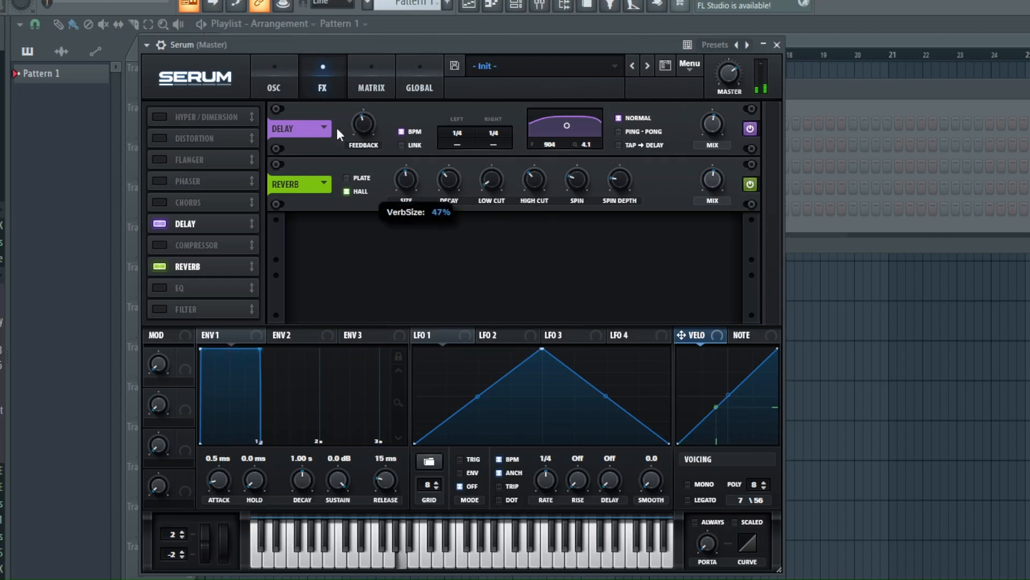
left_click(273, 75)
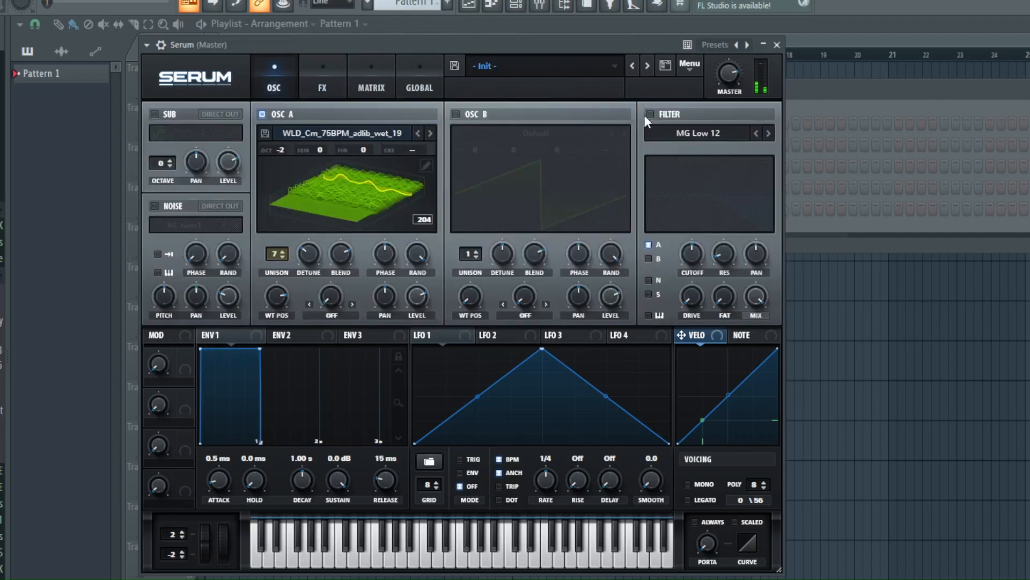
- Switch on the filter with the MG Low 12 low-pass curve for oscillator A
left_click(650, 114)
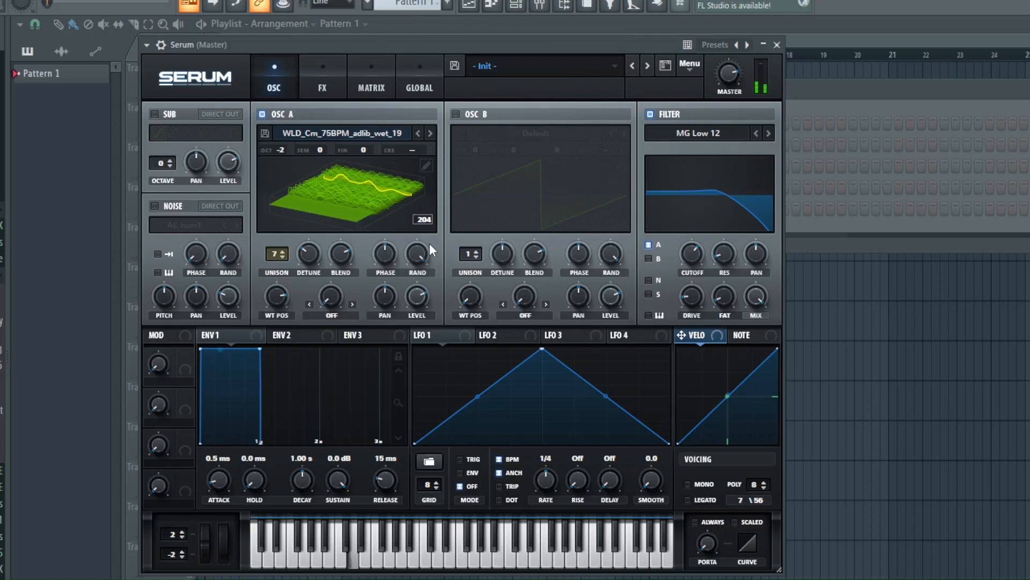
mouse_move(729, 75)
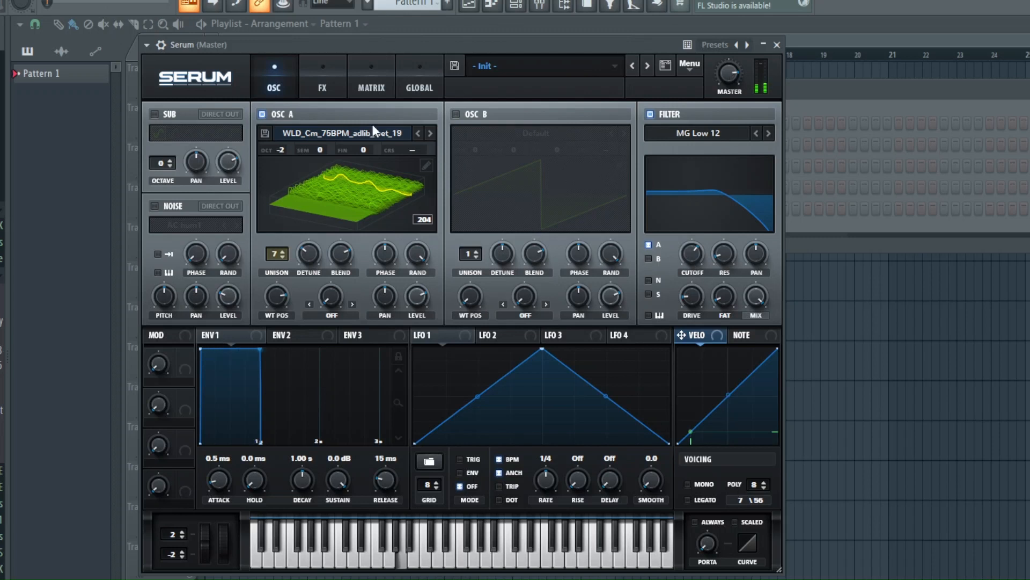
- Raise delay mix to 58%, lower master to 81% and set WT POS to 165
left_click(321, 77)
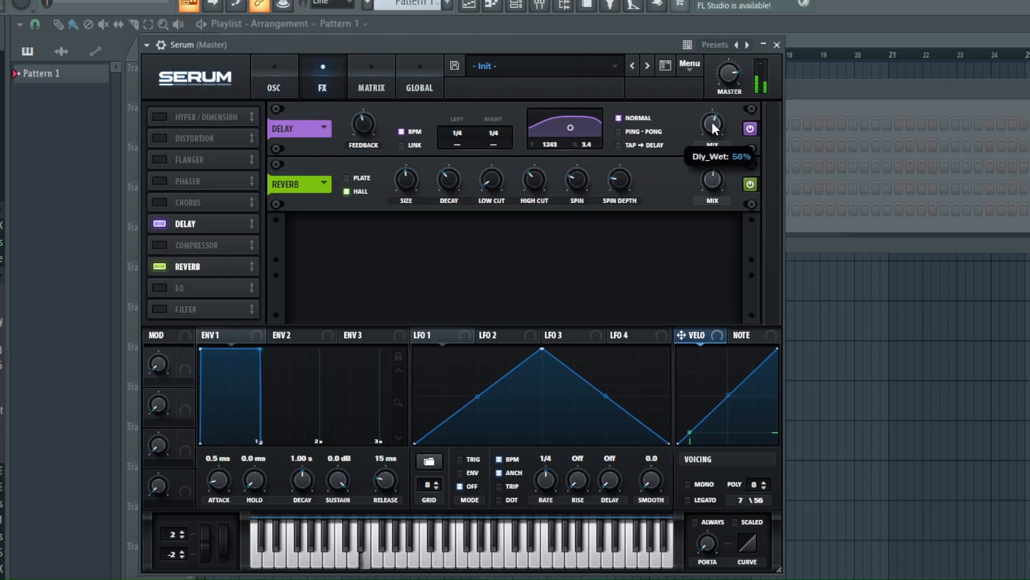
left_click(274, 75)
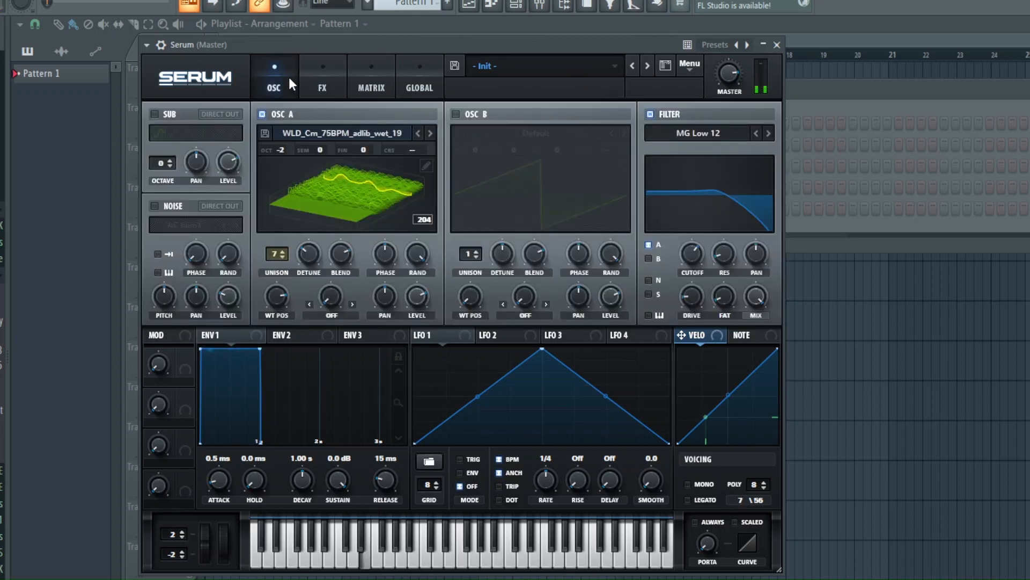
left_click(320, 77)
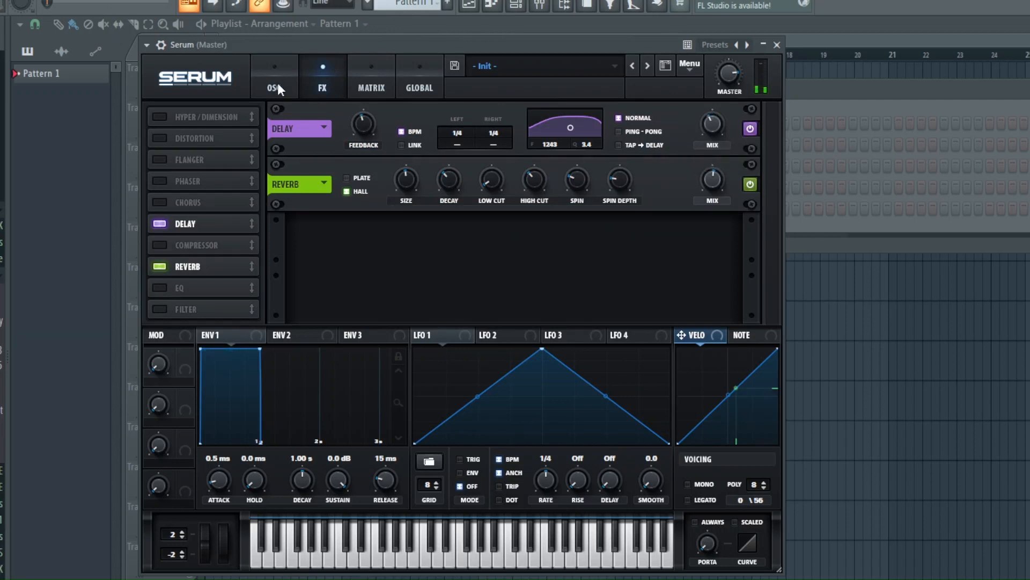
left_click(274, 75)
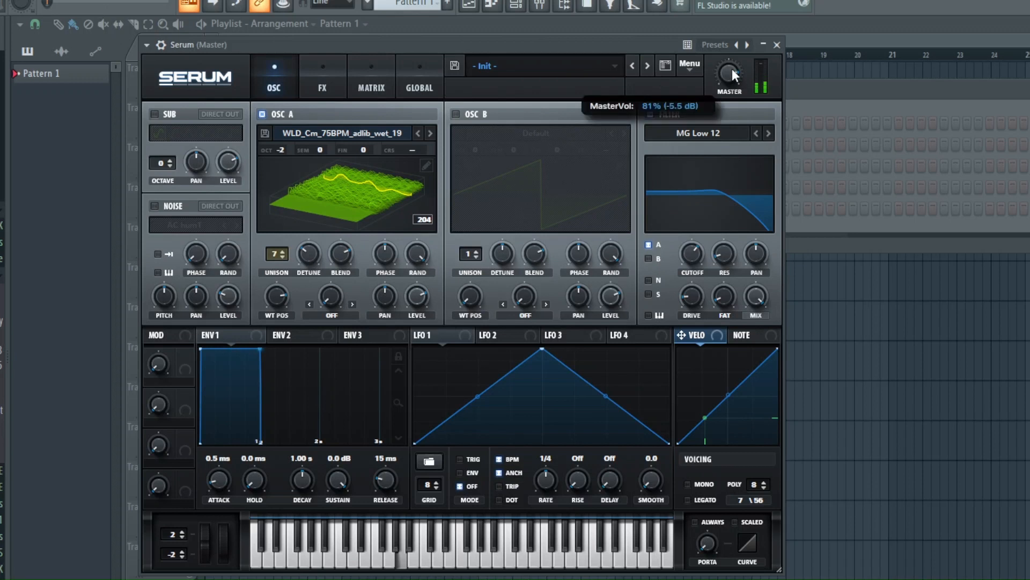
mouse_move(636, 244)
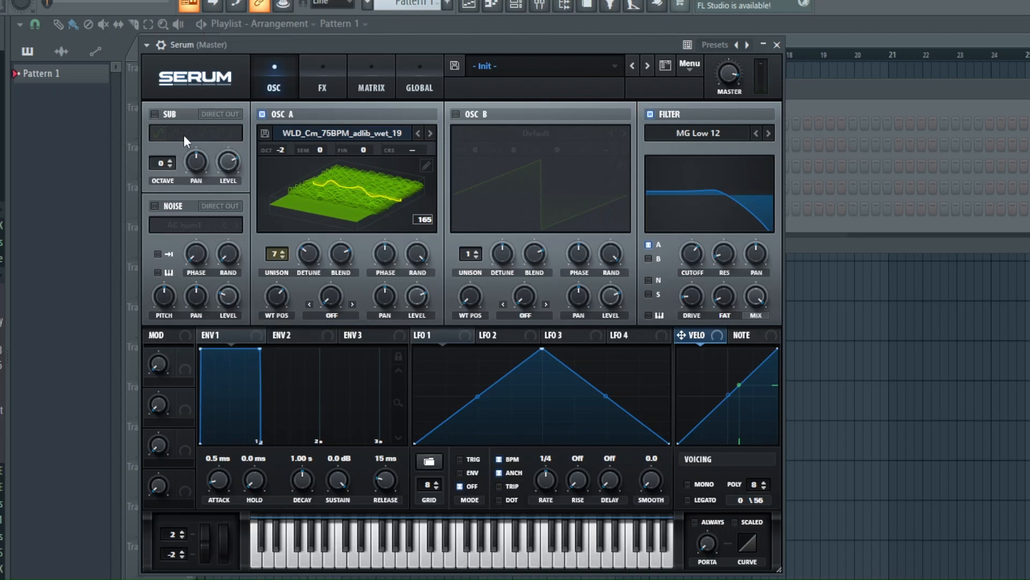
- Enable a sine sub oscillator at octave -2 and start saving the patch
left_click(155, 113)
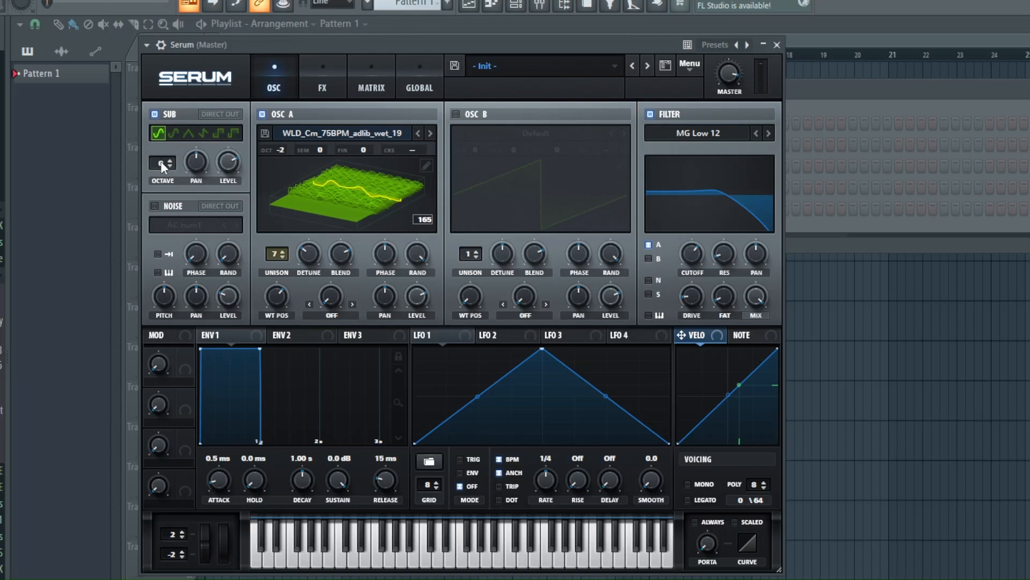
left_click(160, 163)
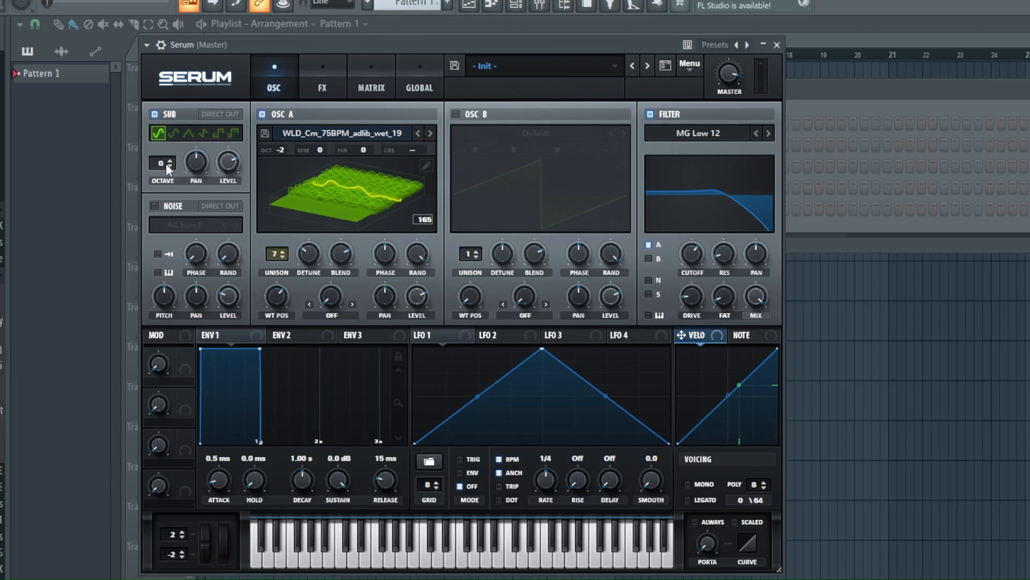
left_click(171, 166)
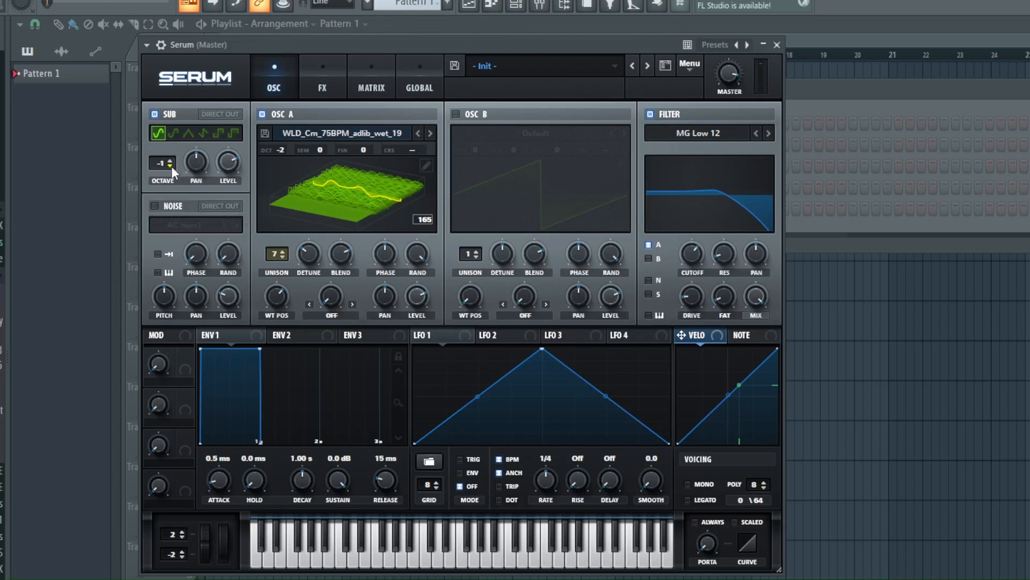
left_click(204, 133)
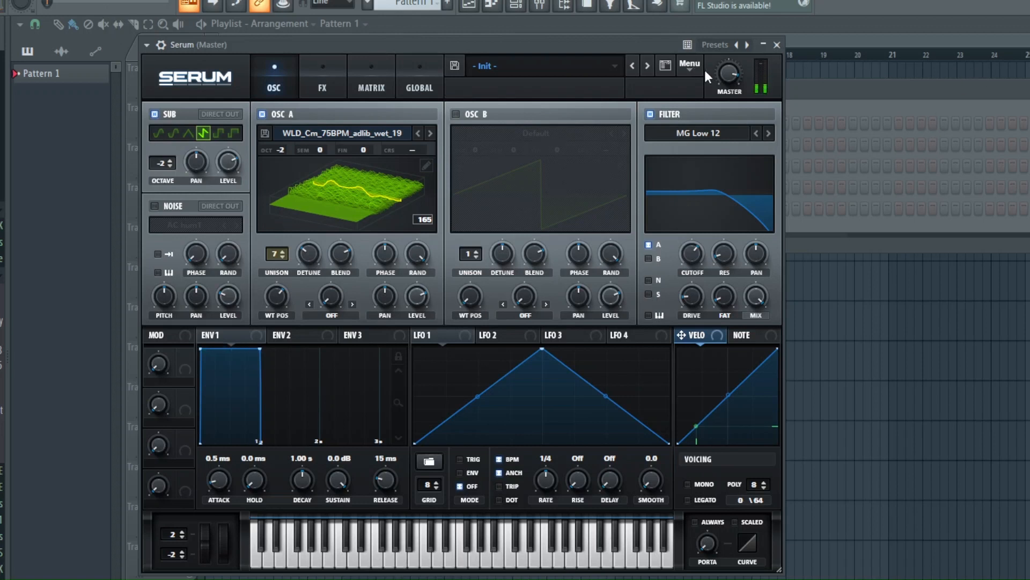
left_click(158, 133)
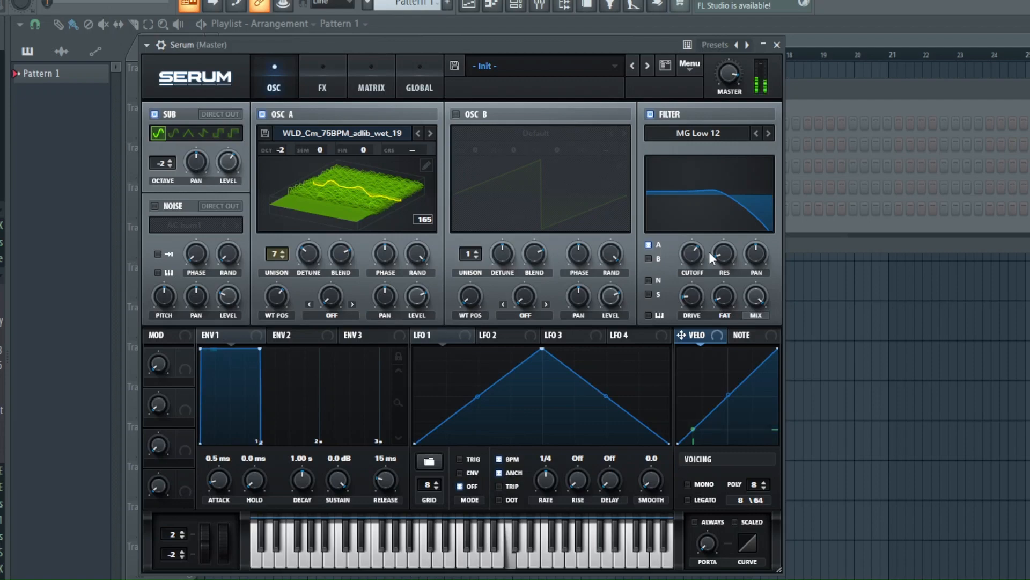
mouse_move(667, 279)
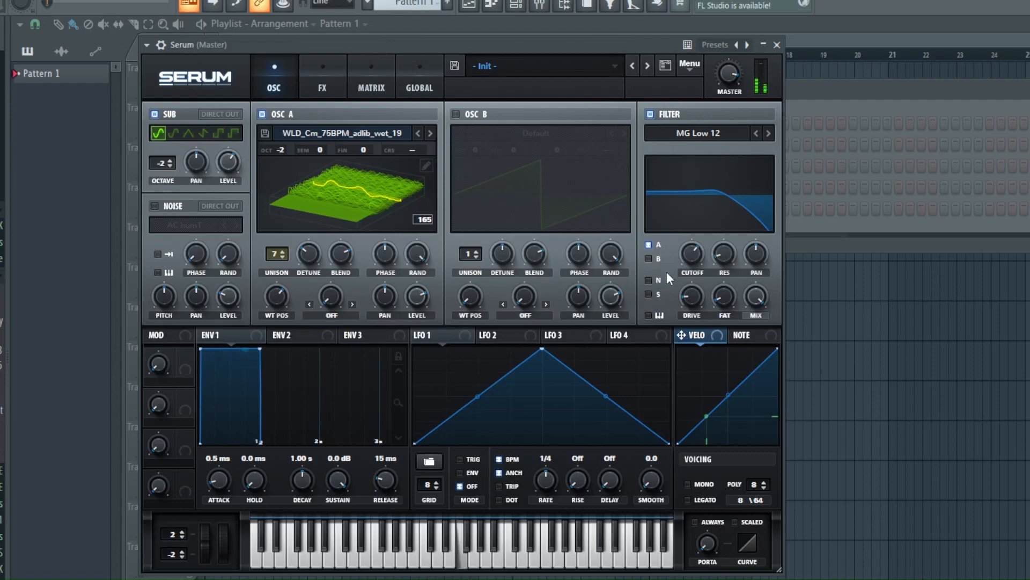
left_click(647, 66)
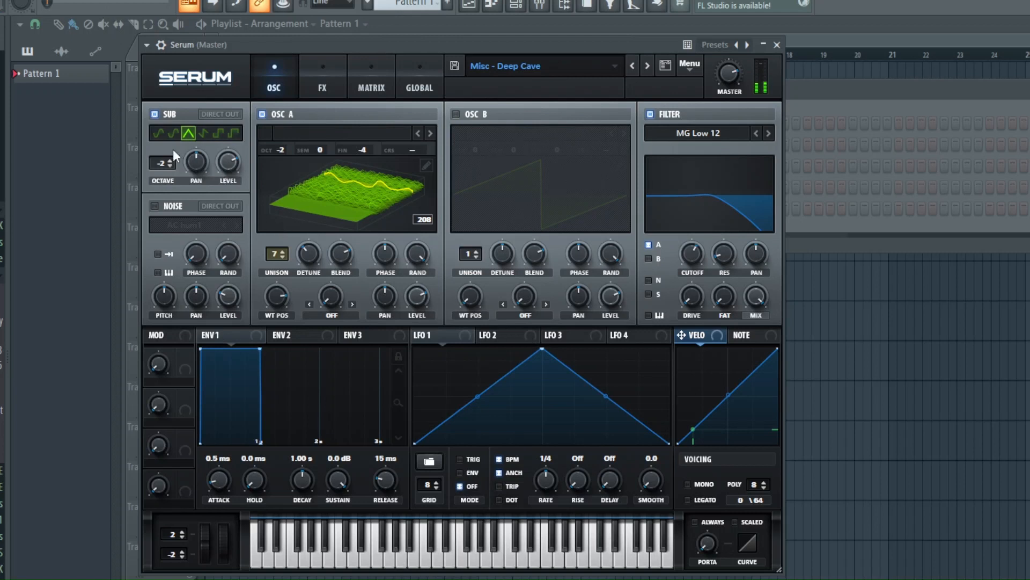
- Keep the sub oscillator on the sine shape in the Misc - Deep Cave patch
left_click(159, 133)
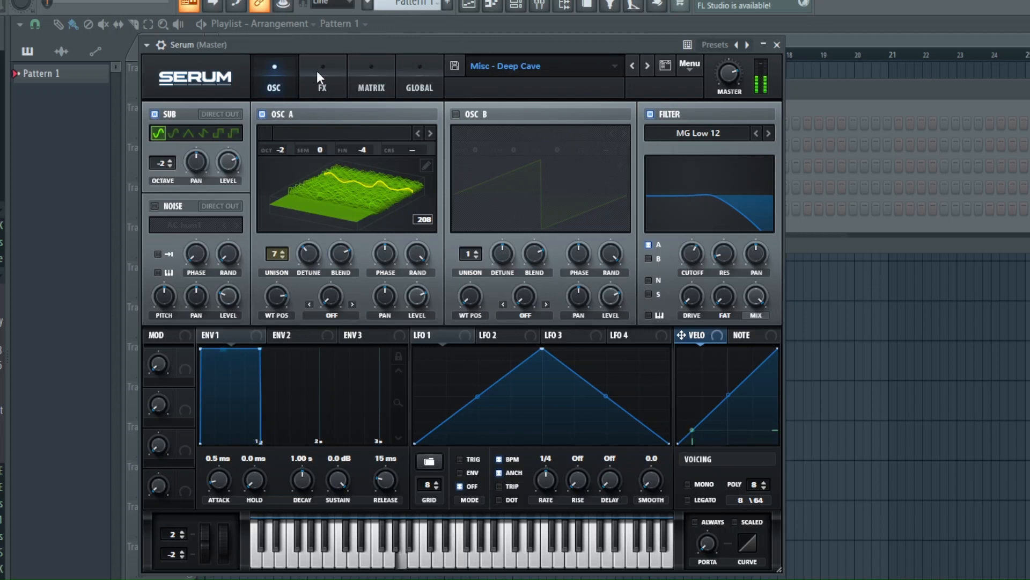
- Turn the reverb mix up to 85% in the effects rack
left_click(321, 77)
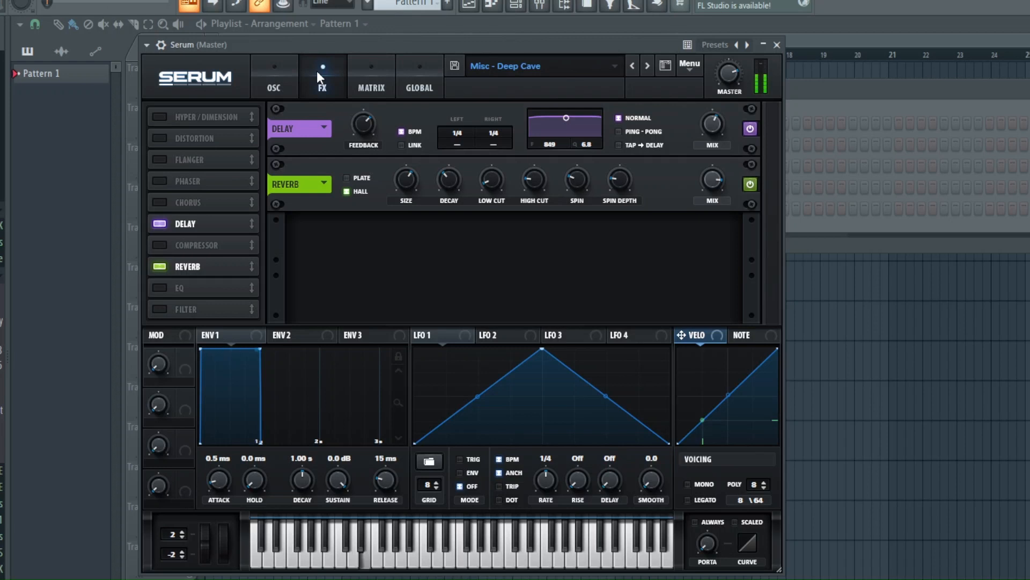
mouse_move(276, 78)
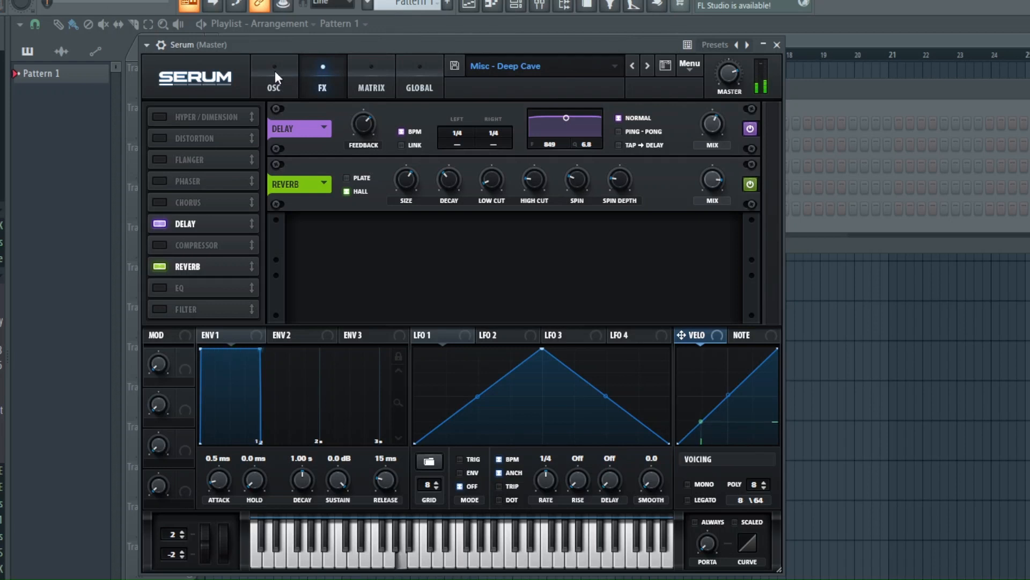
mouse_move(710, 131)
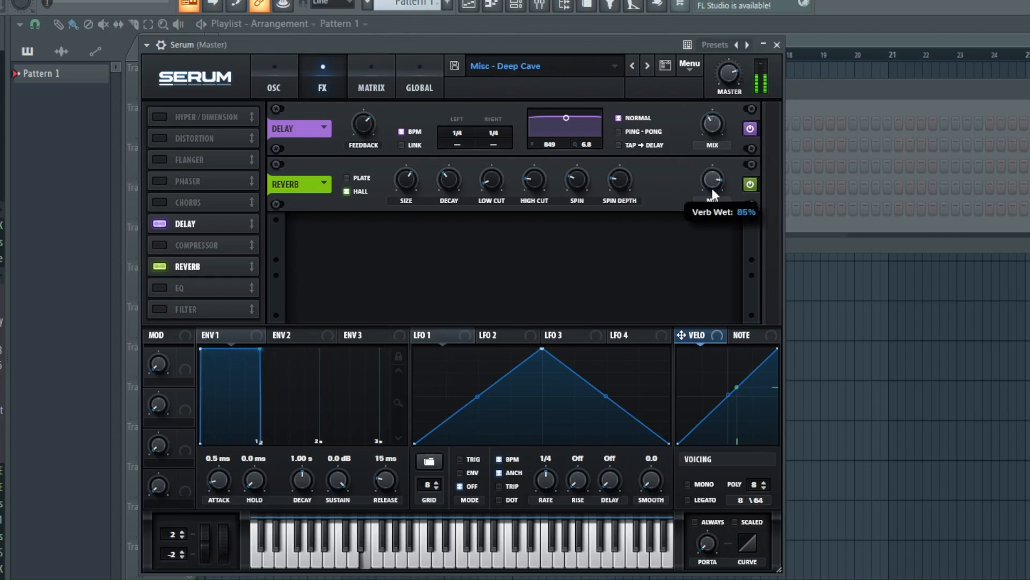
mouse_move(715, 264)
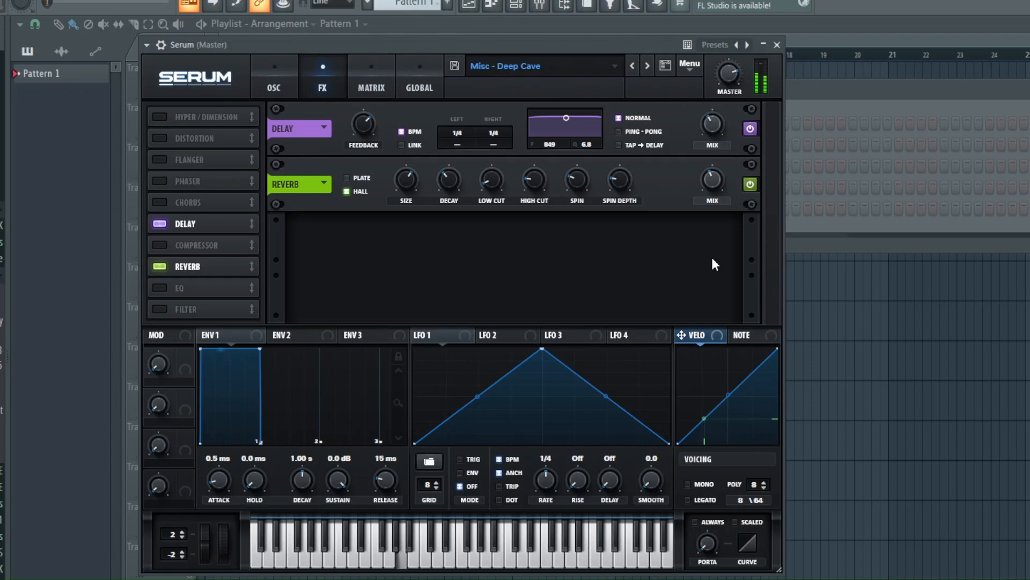